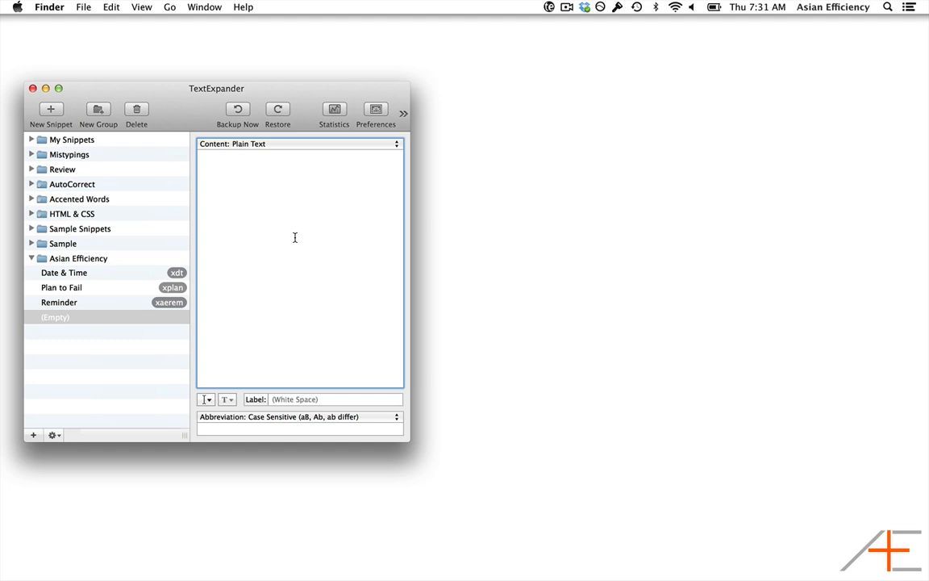
text(555-55)
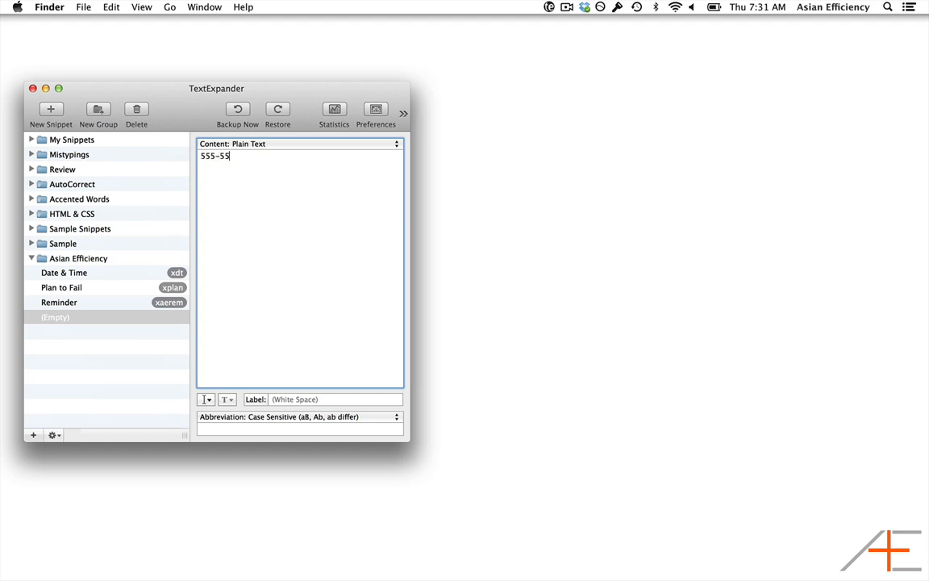
text(5-5555)
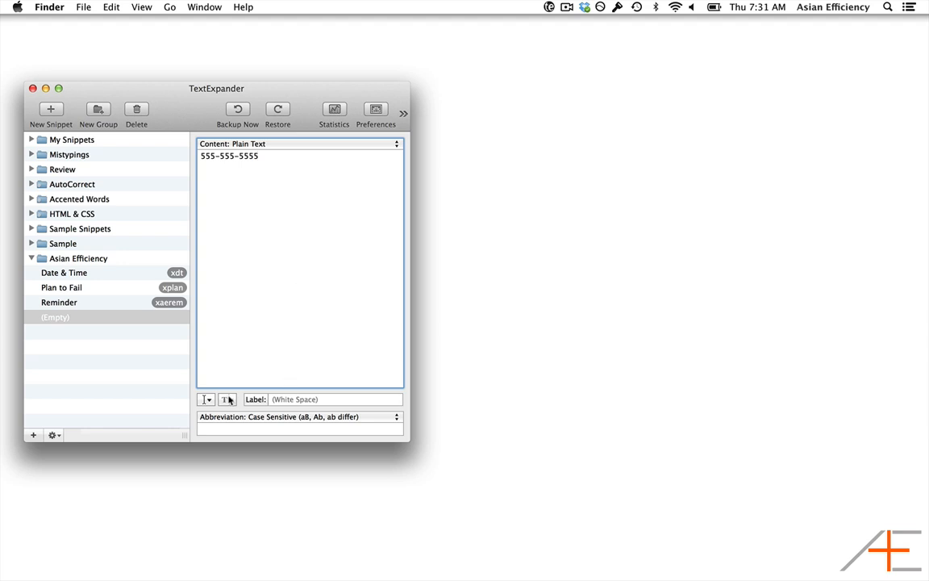
click(204, 401)
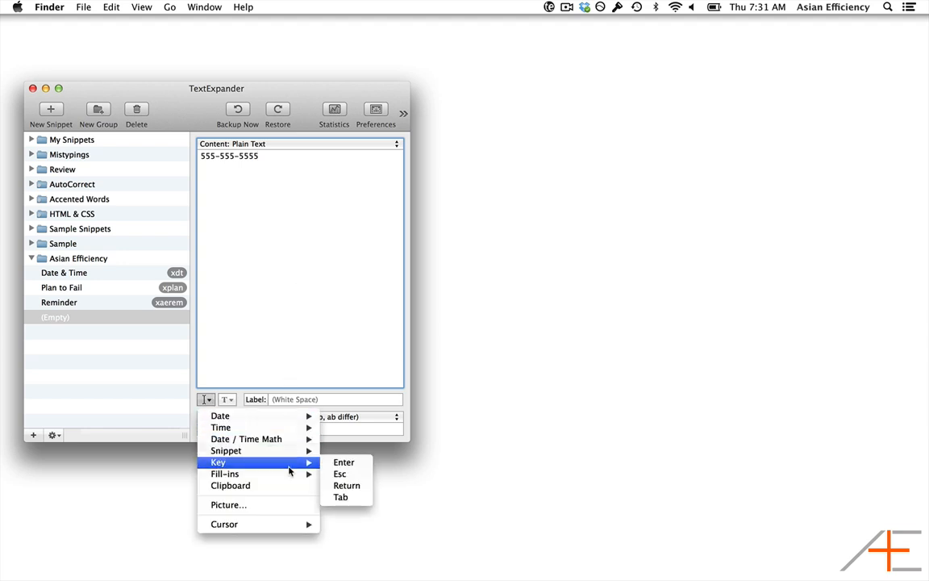
click(340, 497)
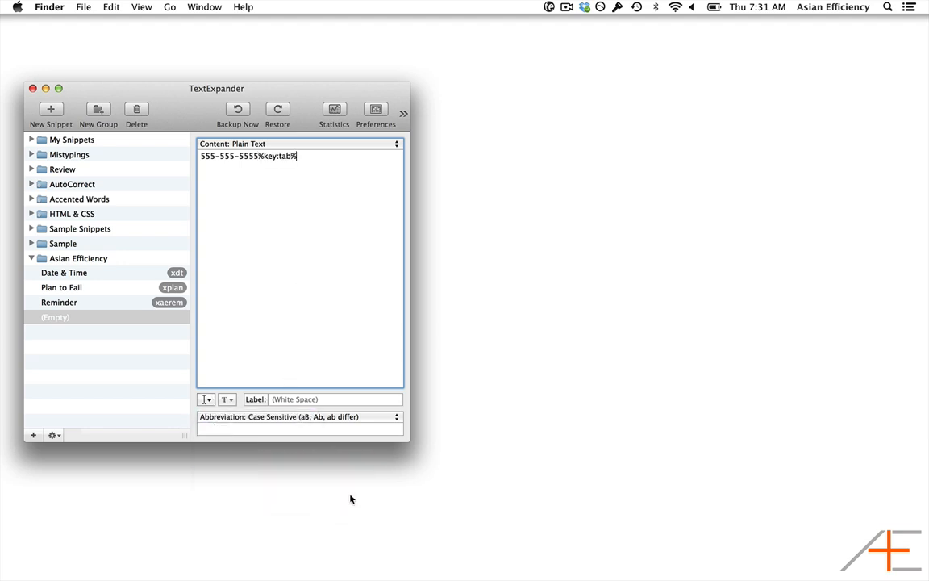
Label the snippet 'Phone #' and give it the abbreviation pphone.
click(323, 398)
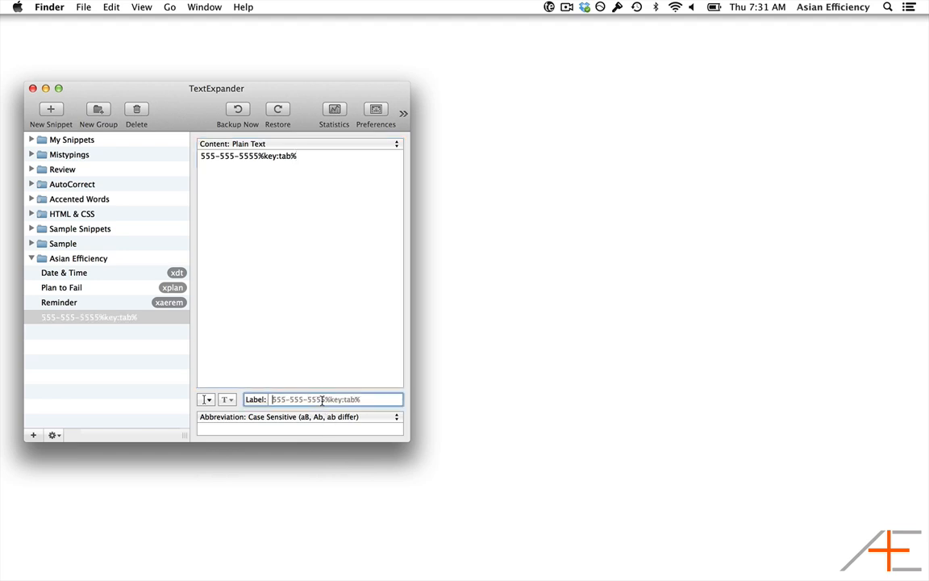
text(Phone #)
click(300, 429)
text(ppho)
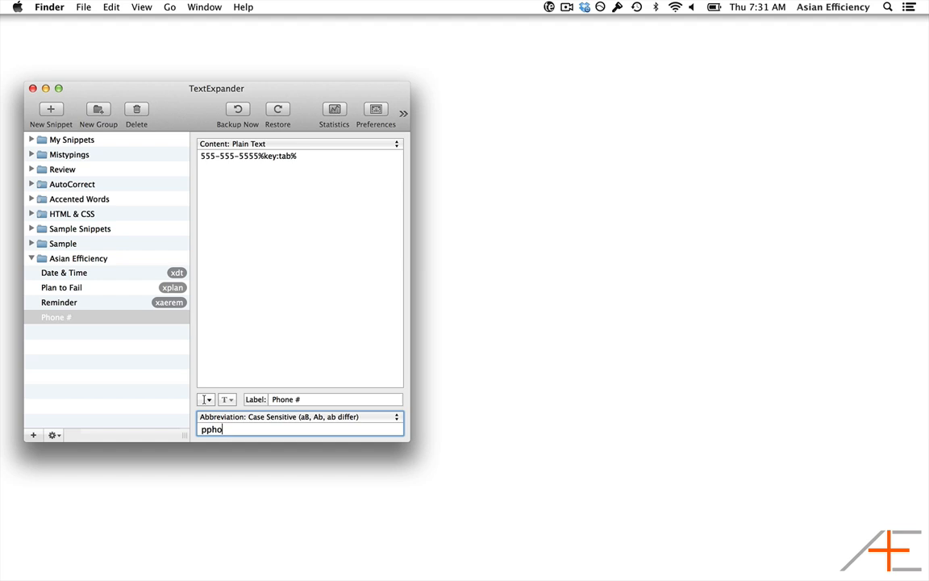
text(ne)
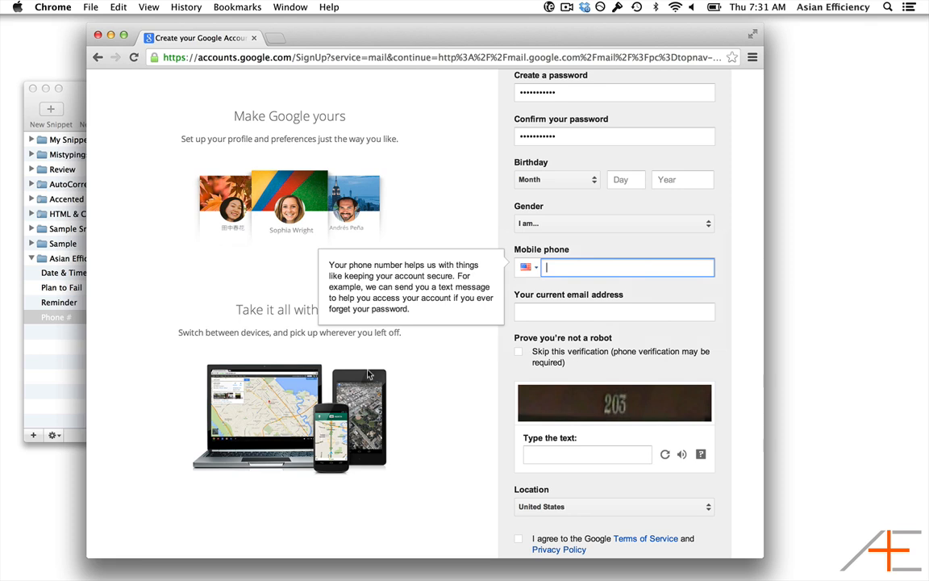
text(p)
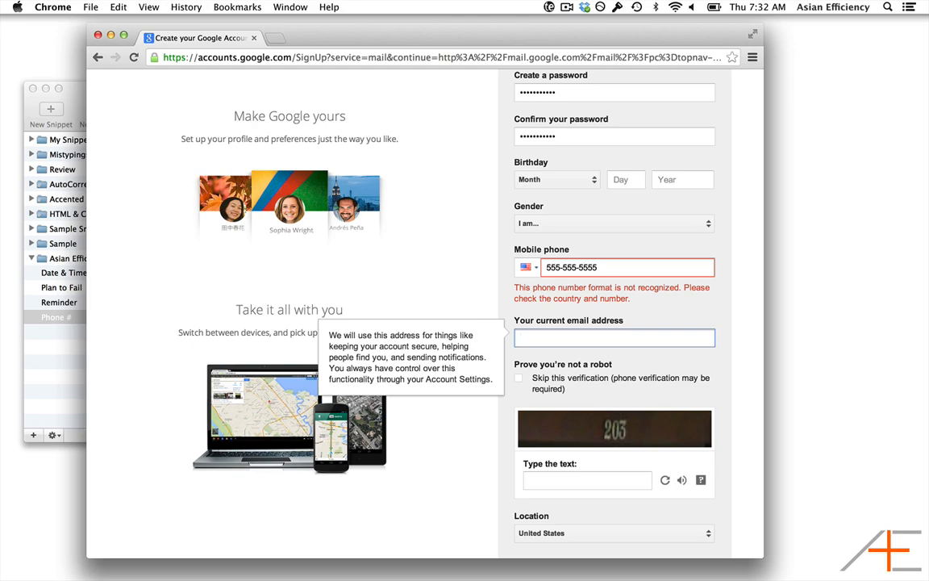
click(613, 337)
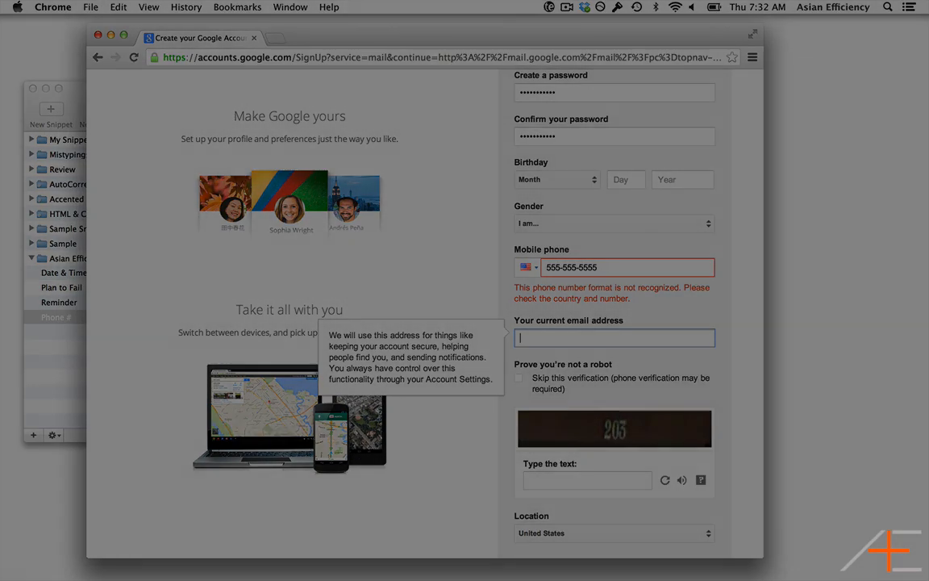